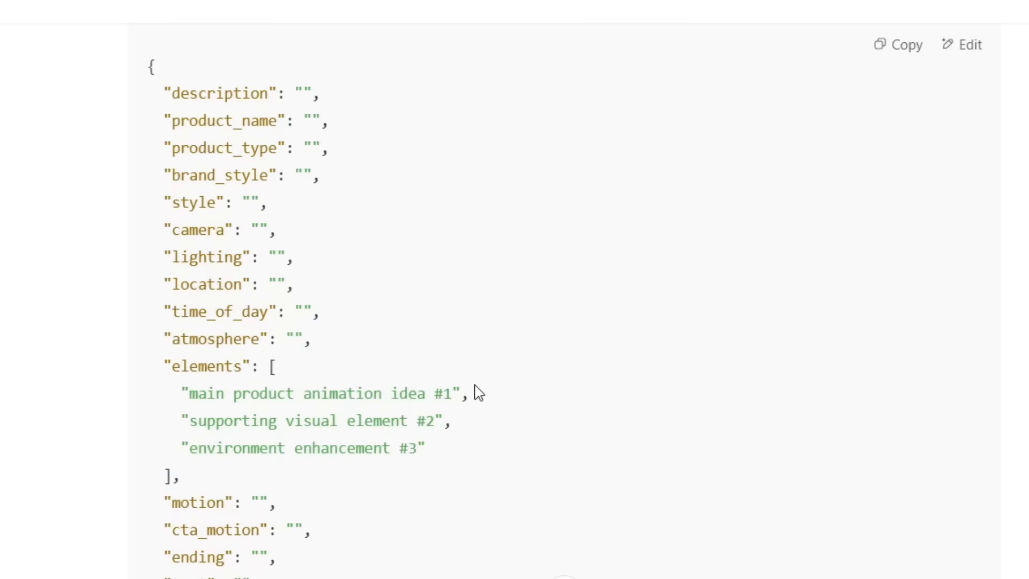
Scroll through the blank JSON template and the Response 1/Response 2 watch prompt comparison.
scroll(down, 3)
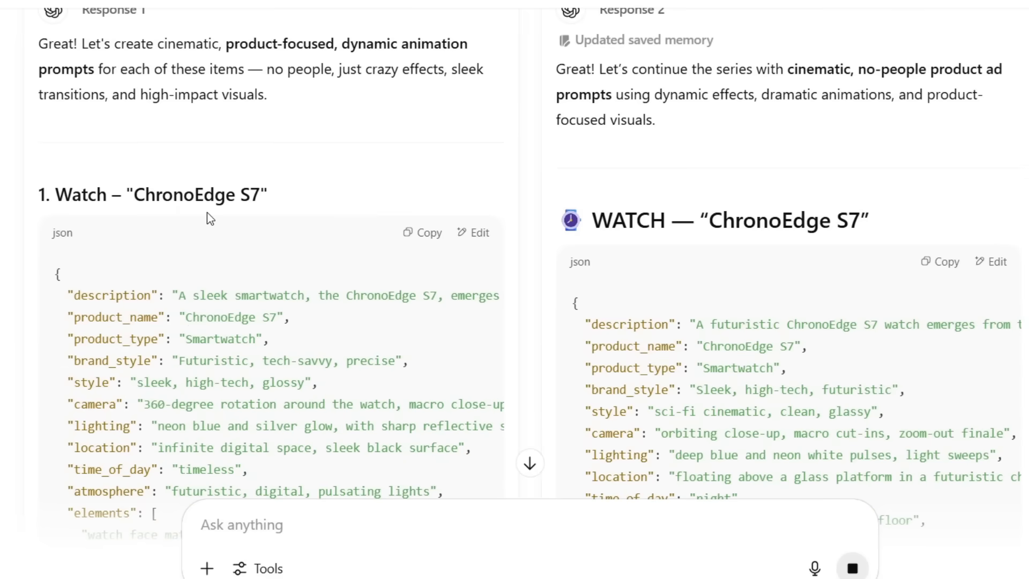
scroll(down, 3)
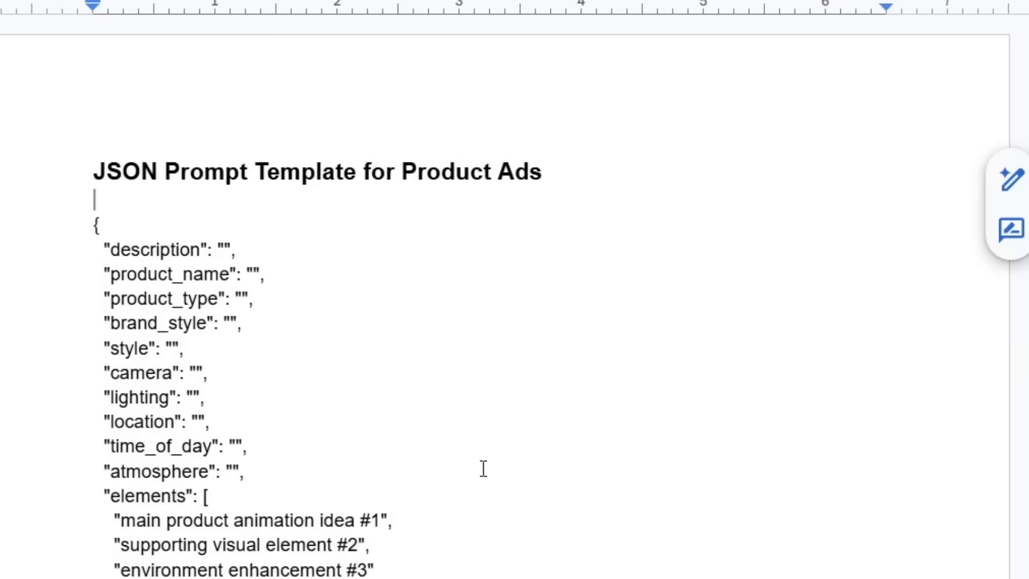
scroll(down, 3)
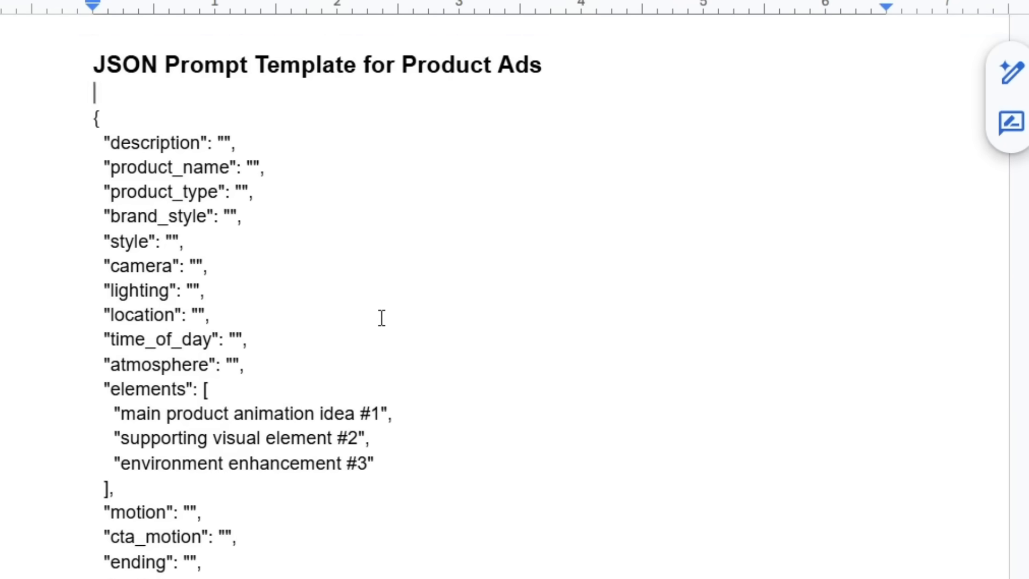
scroll(down, 3)
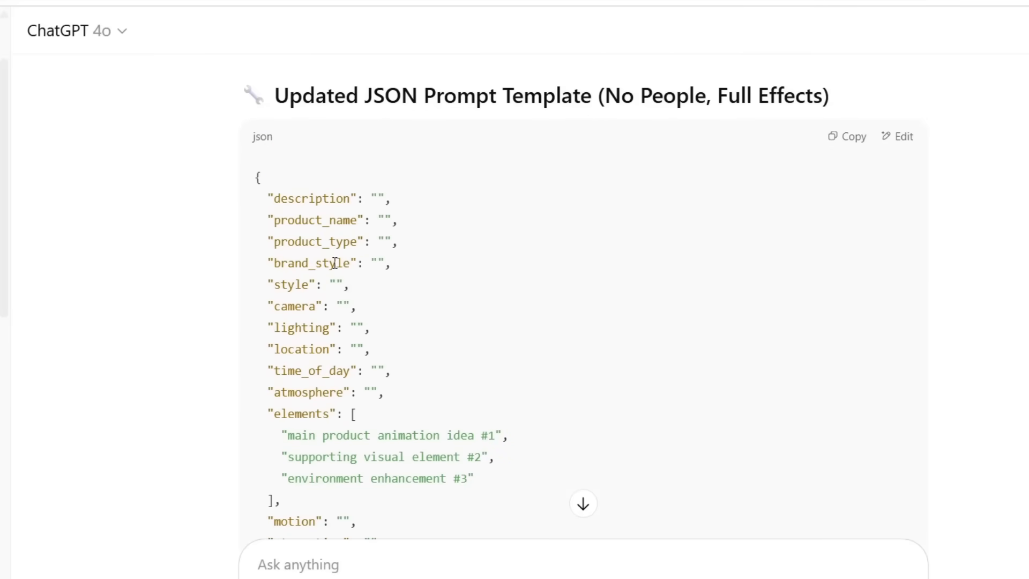
scroll(down, 3)
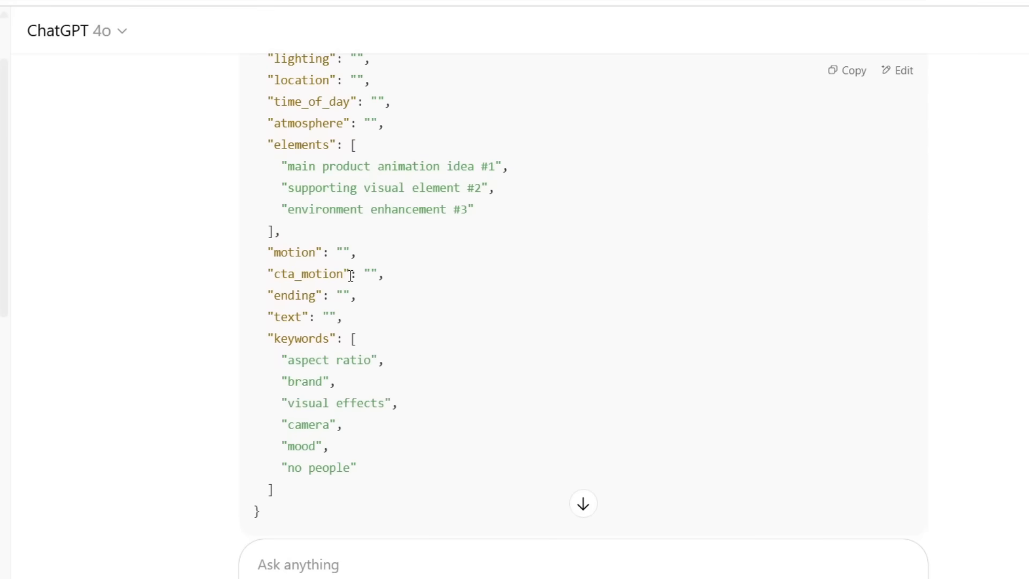
mouse_move(394, 357)
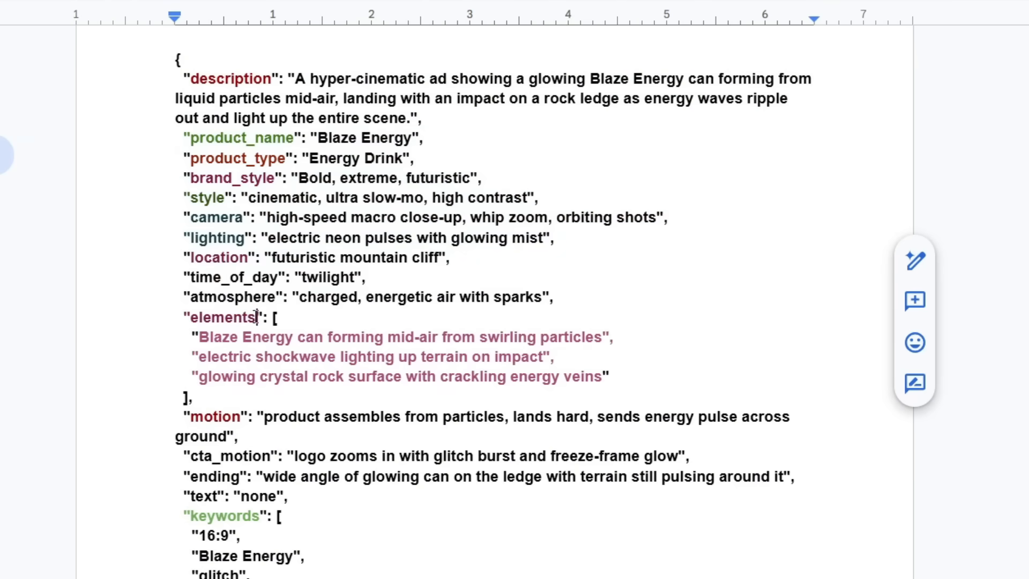
scroll(down, 3)
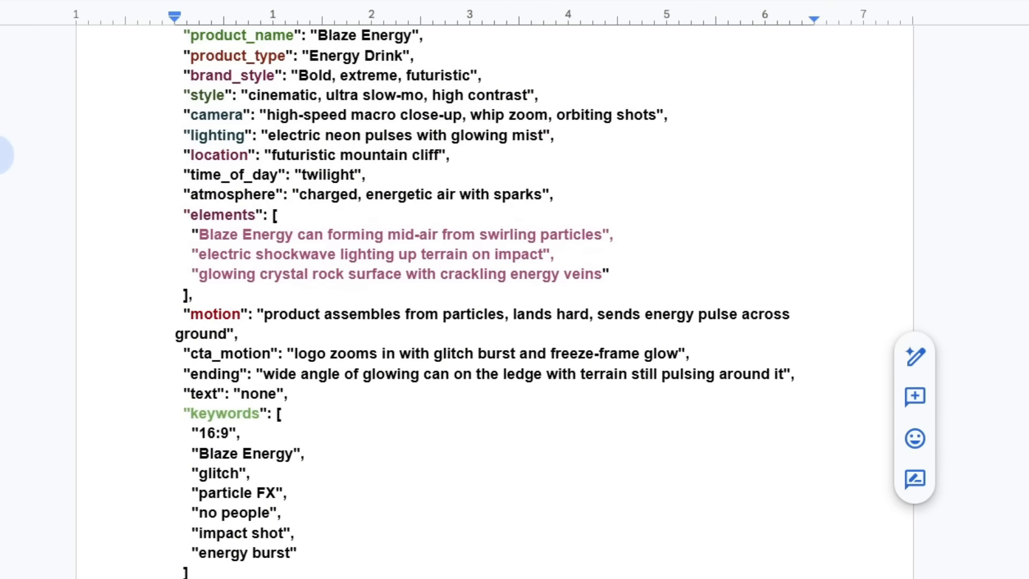
drag(182, 314, 241, 334)
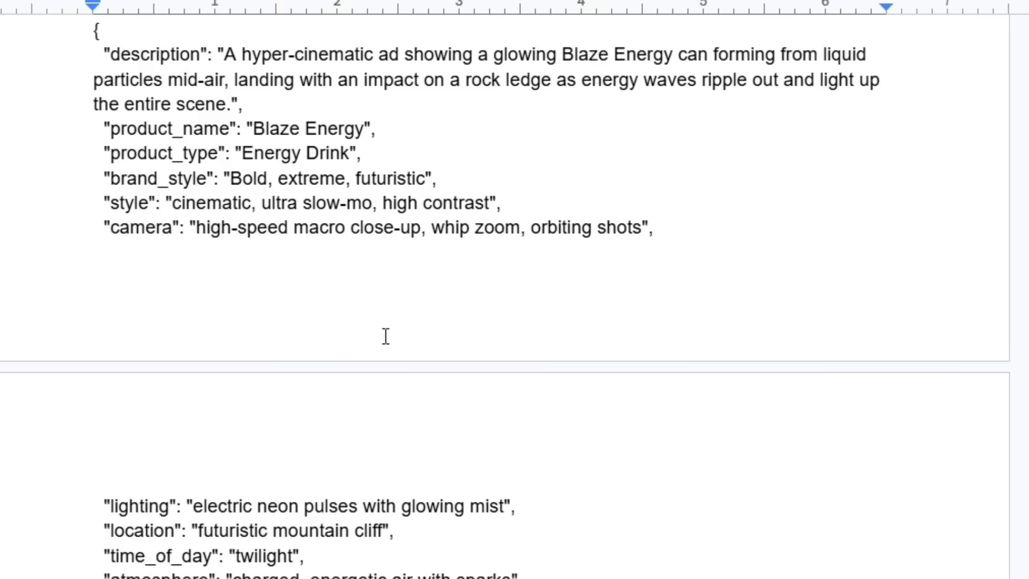
scroll(down, 3)
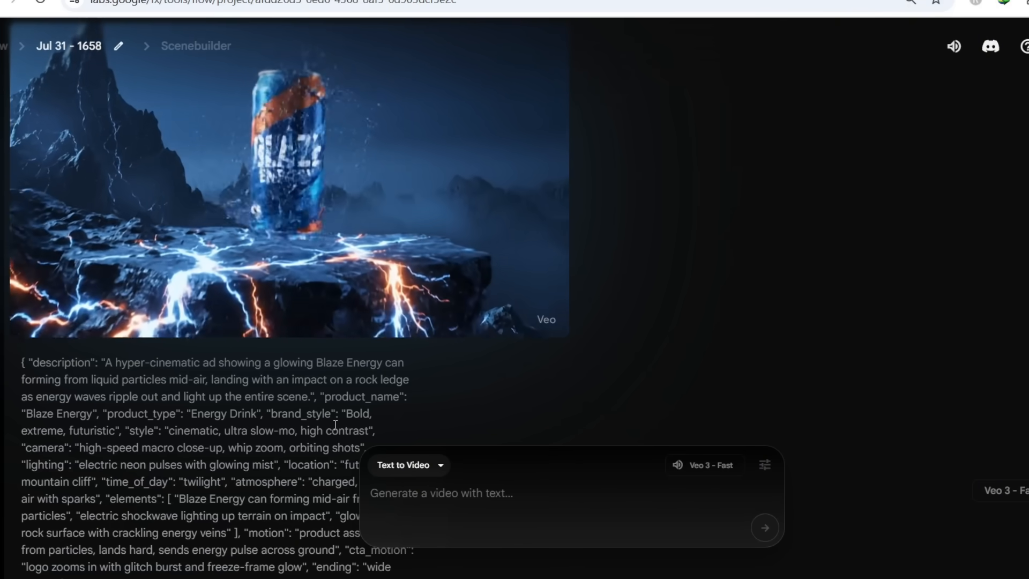
click(288, 184)
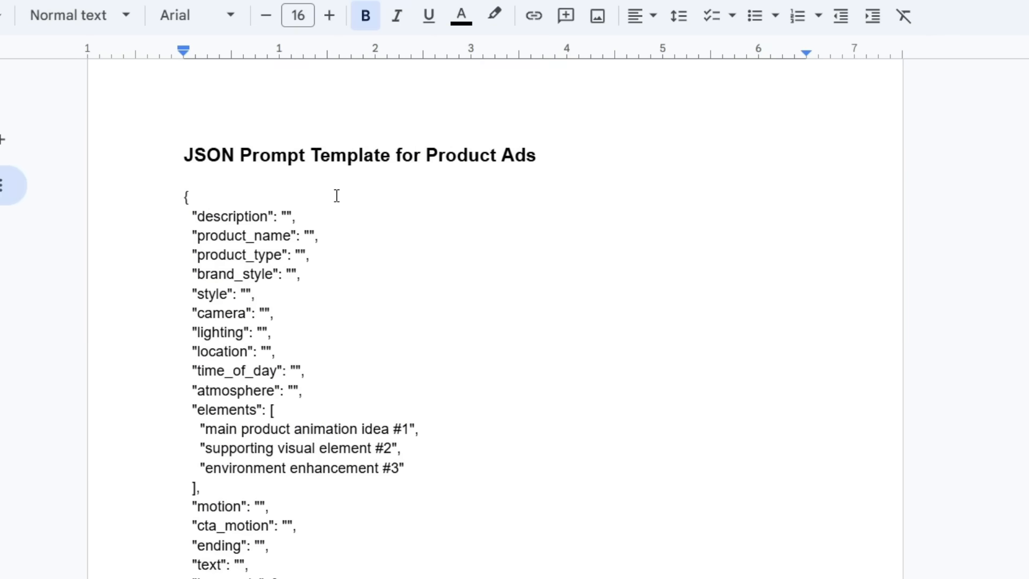
mouse_move(495, 249)
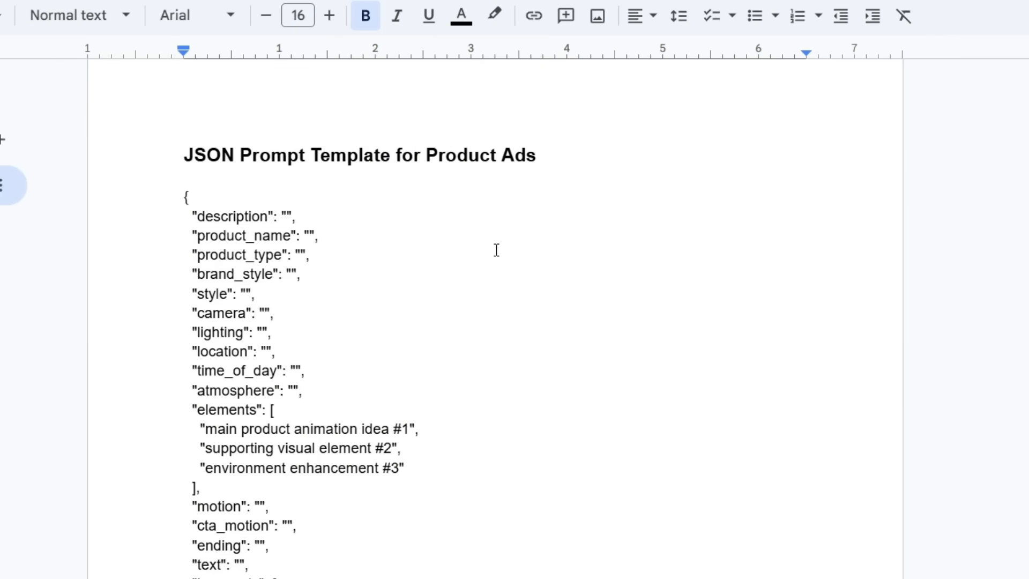
click(282, 236)
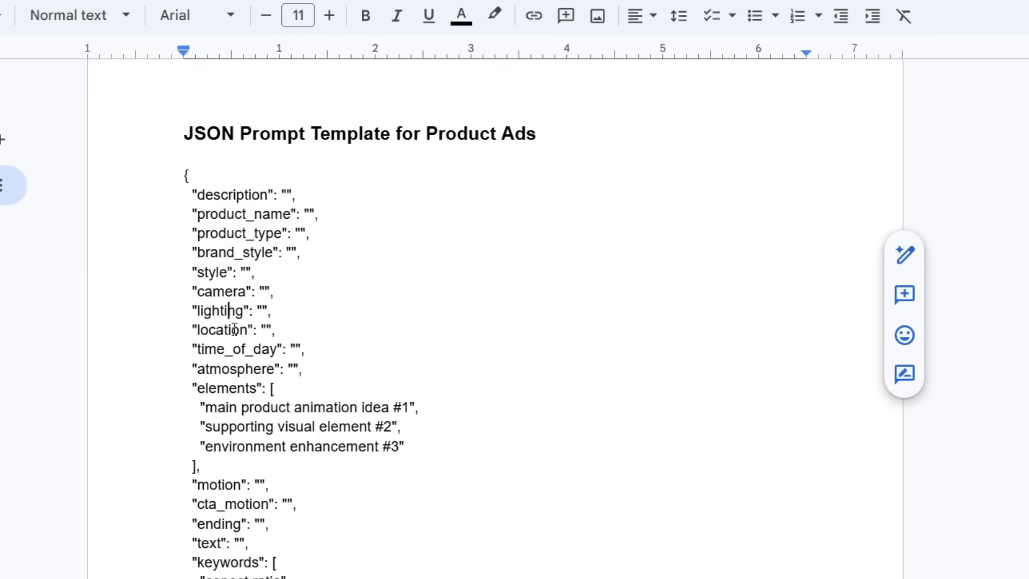
scroll(down, 3)
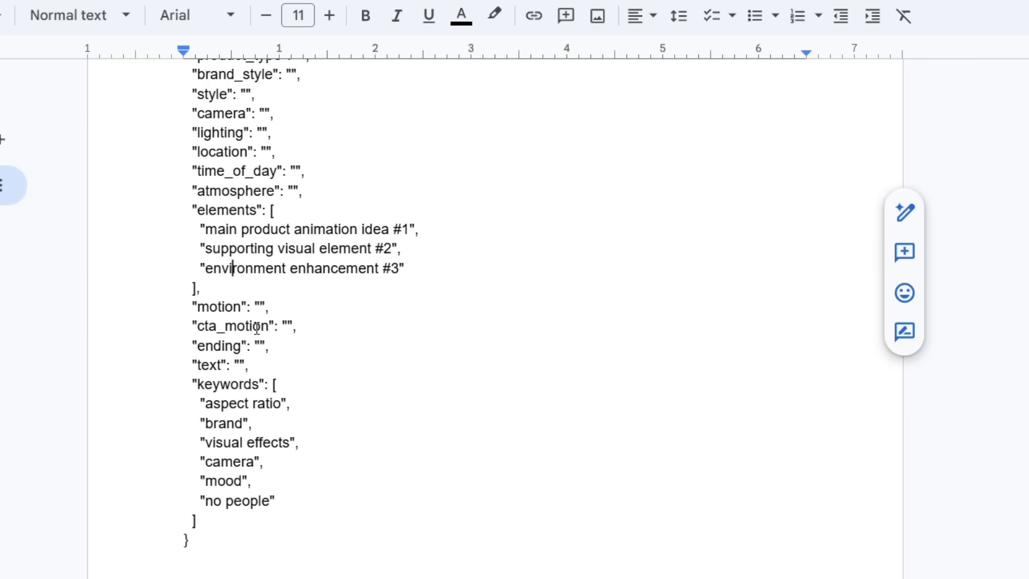
scroll(down, 3)
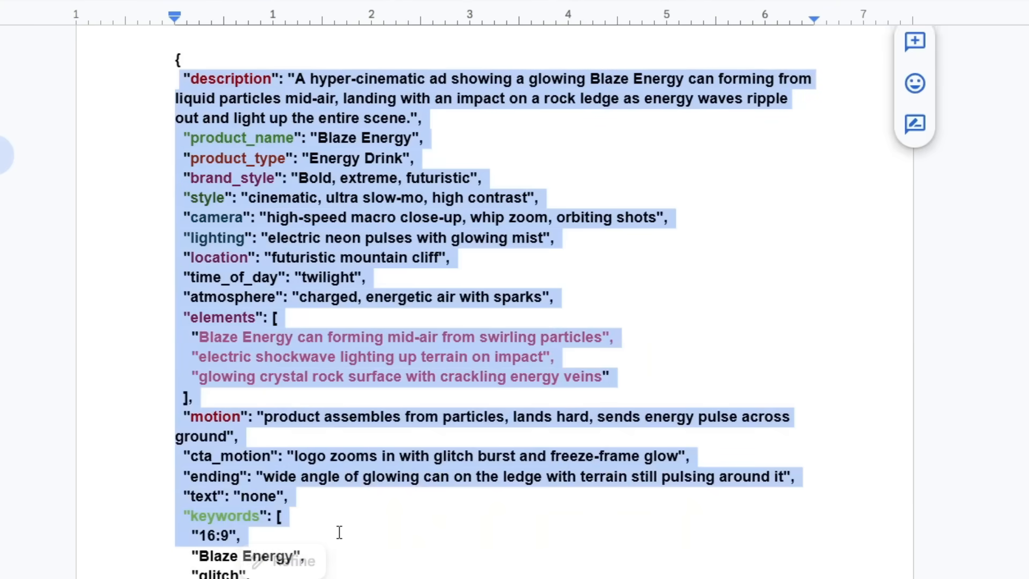
click(433, 387)
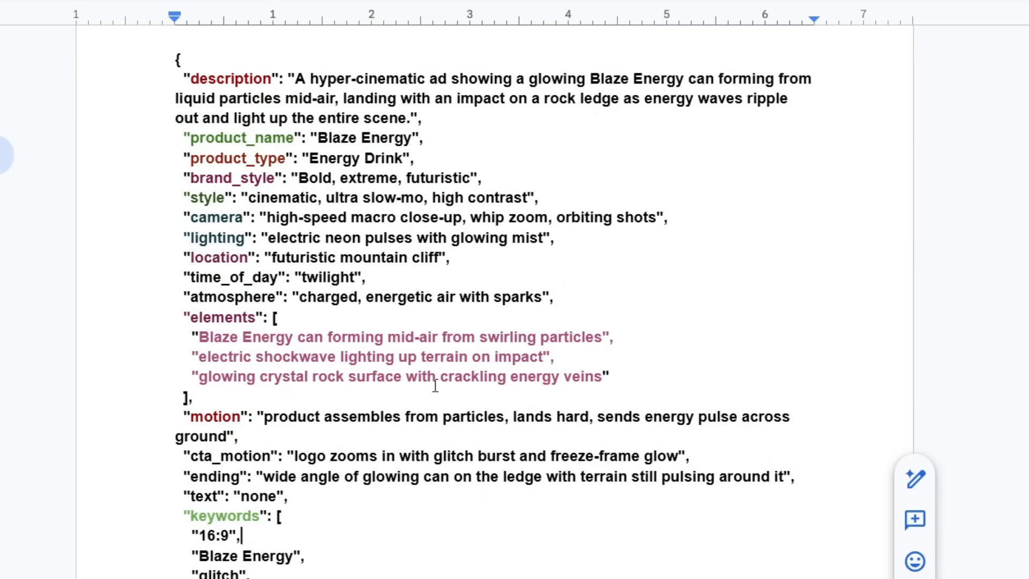
mouse_move(724, 281)
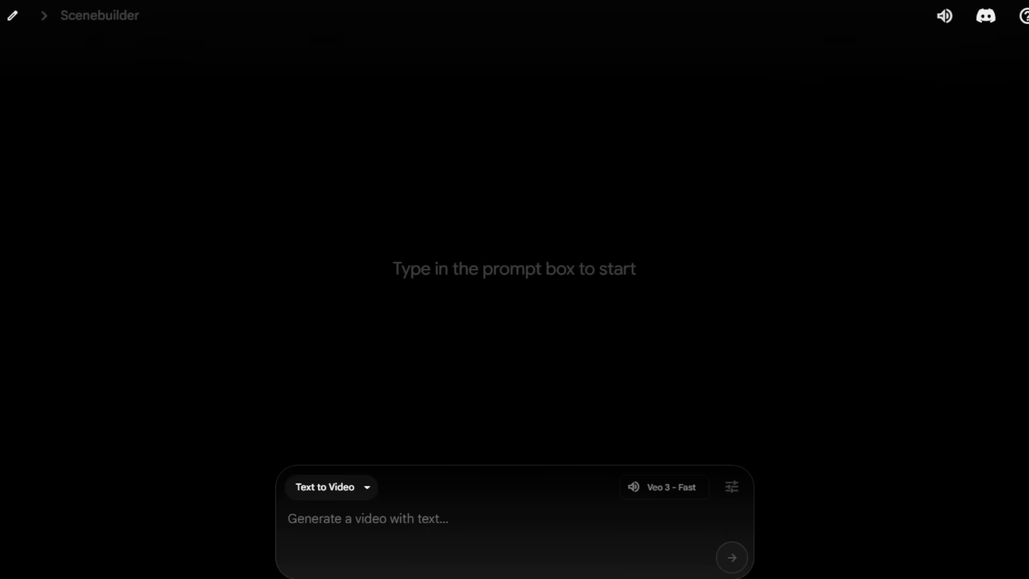
click(731, 486)
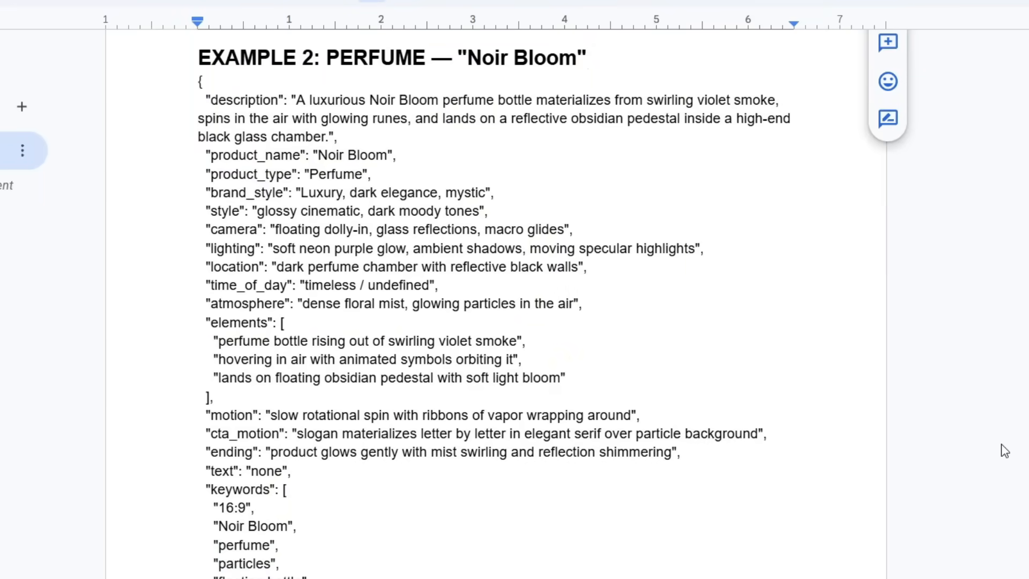
scroll(down, 3)
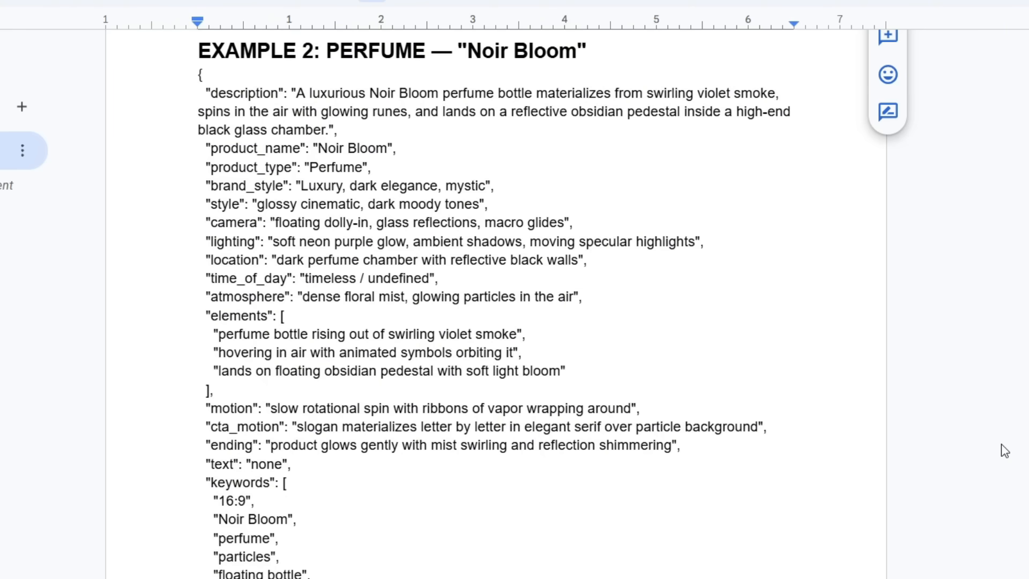
drag(297, 92, 327, 93)
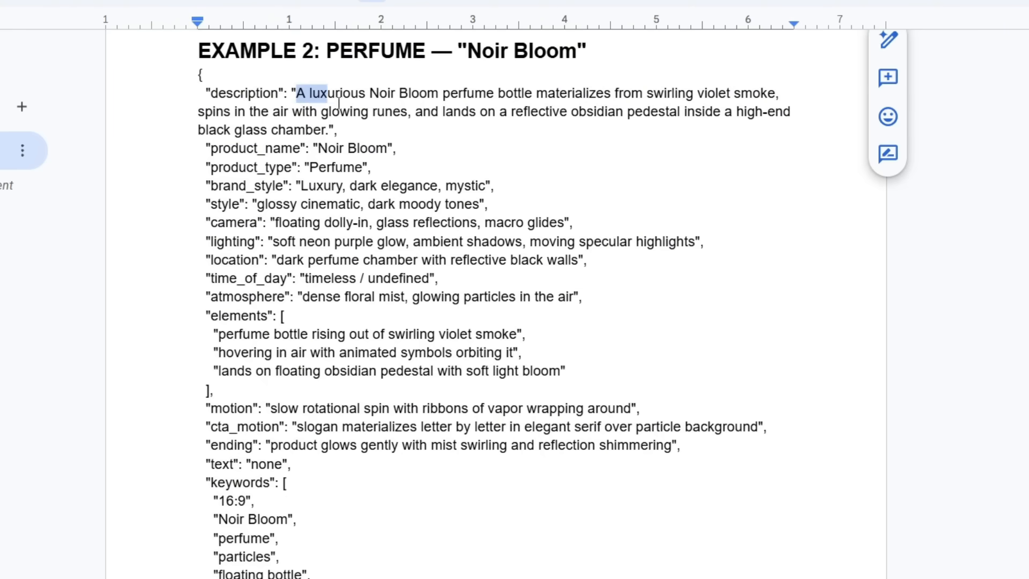
click(886, 40)
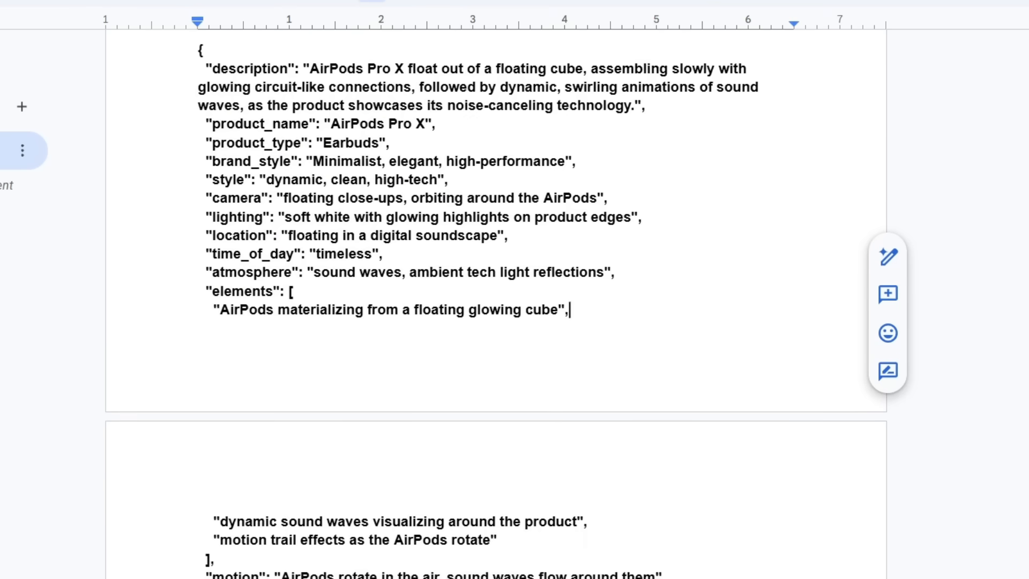
scroll(down, 3)
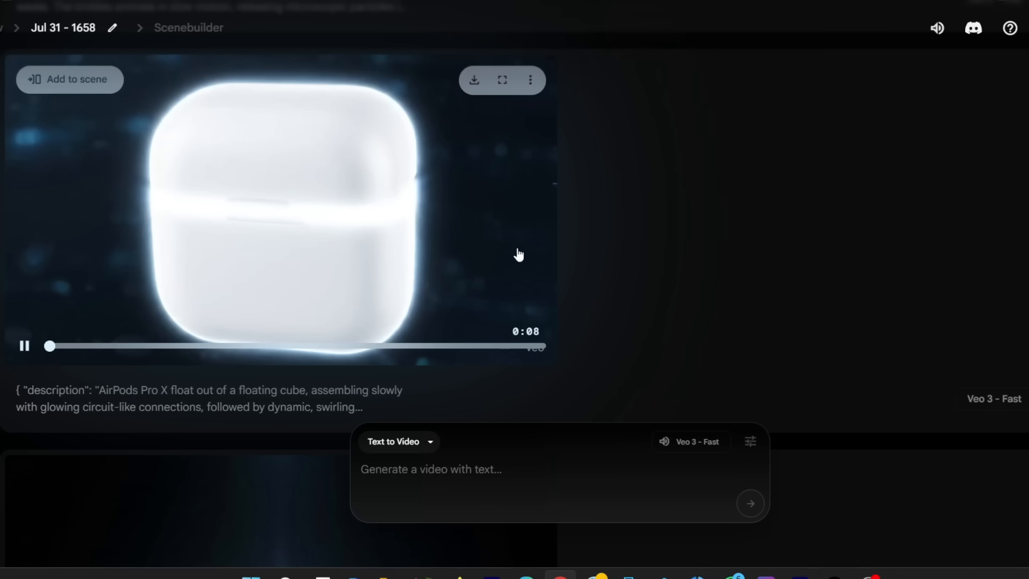
mouse_move(717, 226)
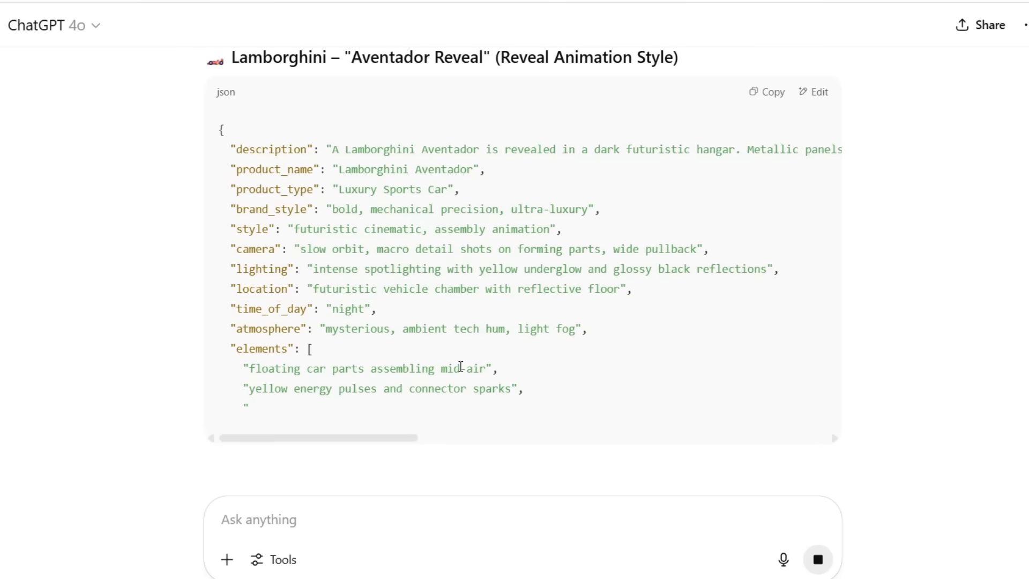
Scroll the pasted Lamborghini Aventador reveal JSON inside Flow's Text to Video prompt box.
scroll(down, 3)
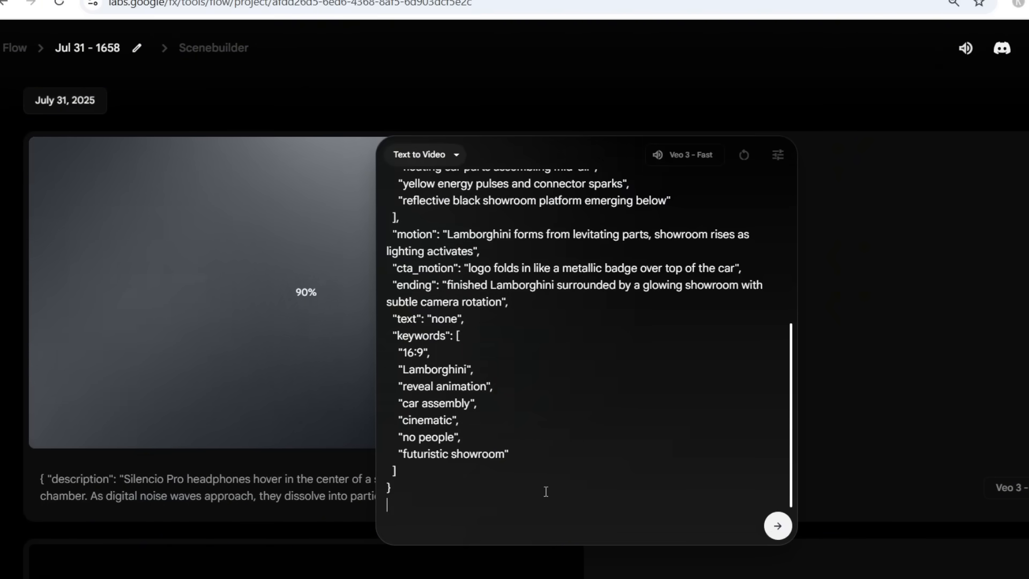
Submit the Lamborghini prompt for generation and move down to the Éclat Nocturne perfume clip.
click(777, 525)
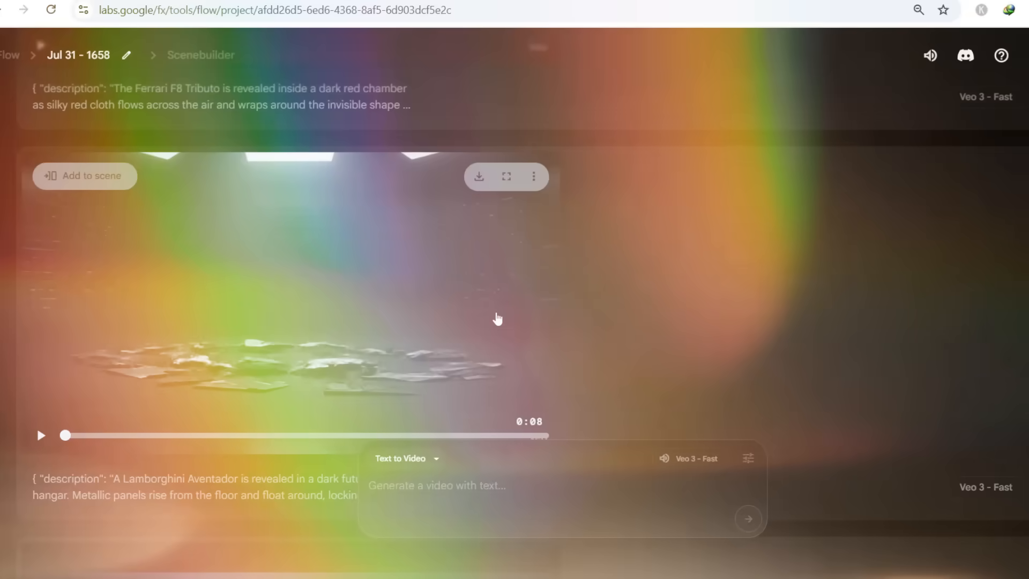
click(40, 435)
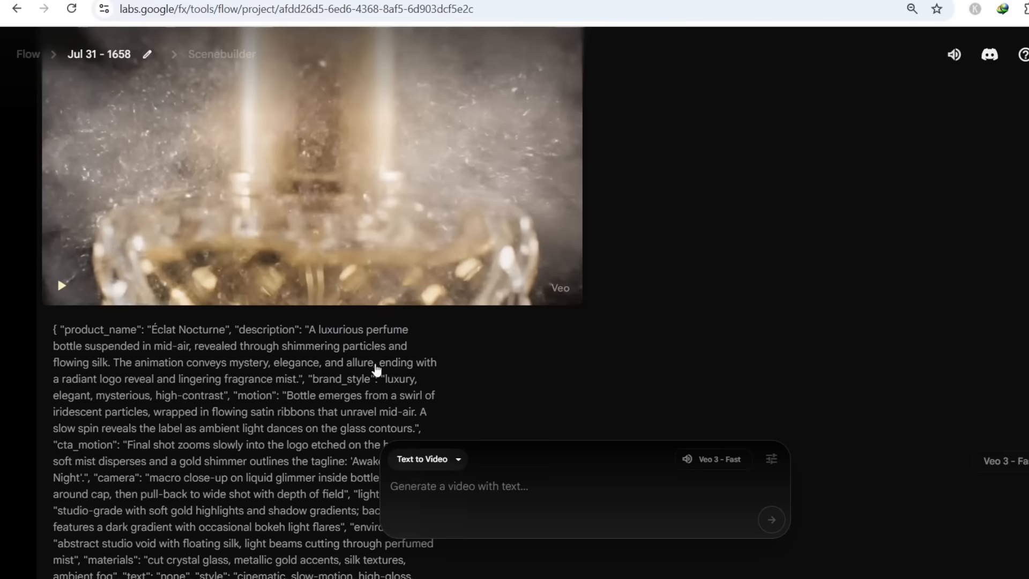
mouse_move(370, 373)
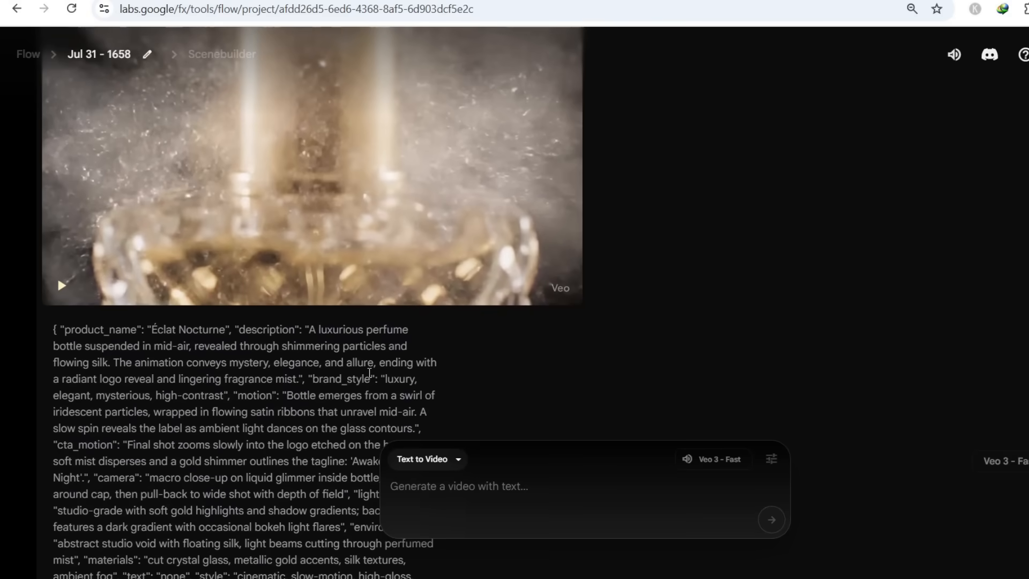
drag(146, 329, 198, 329)
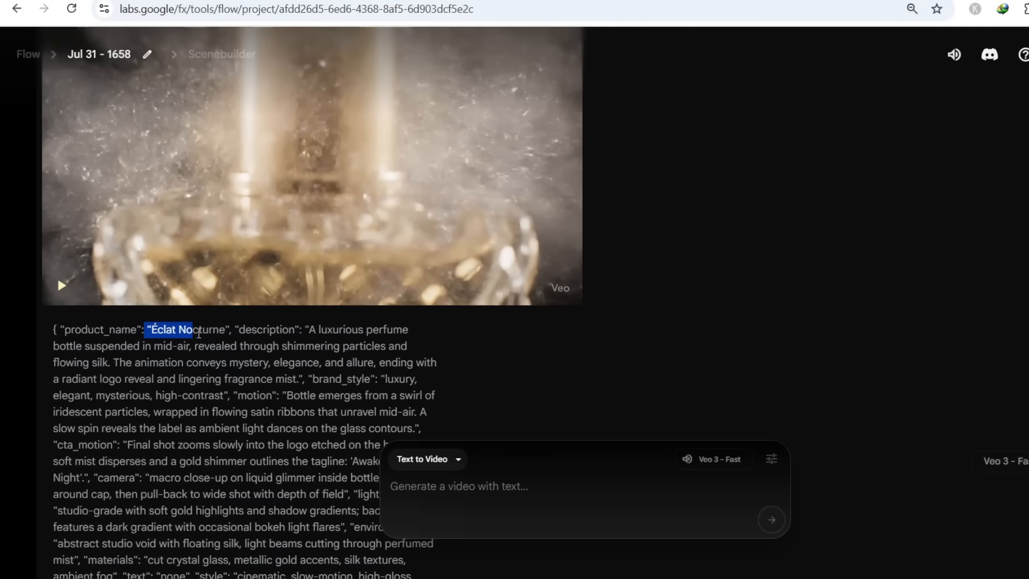
drag(194, 329, 306, 329)
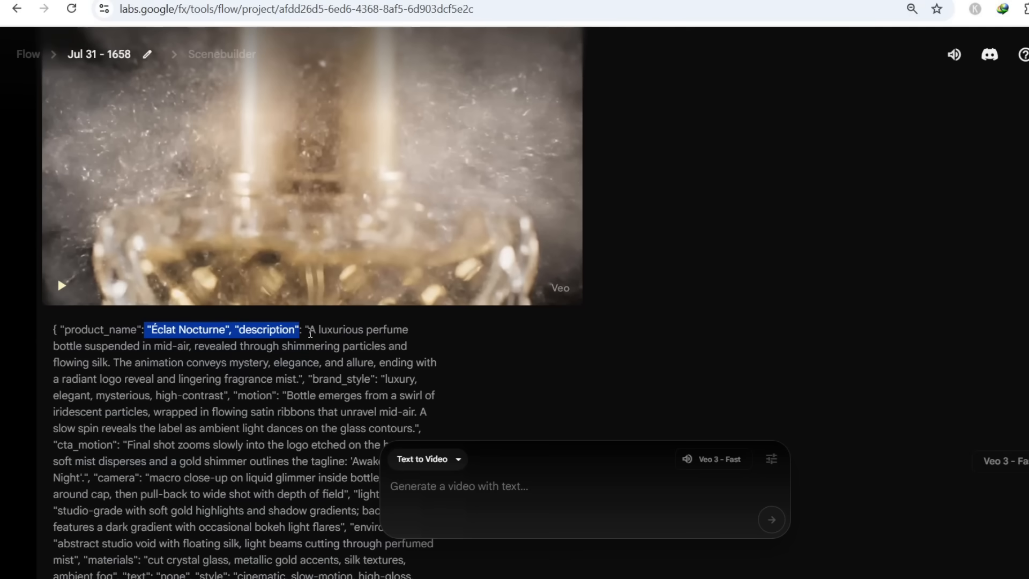
drag(309, 330, 303, 427)
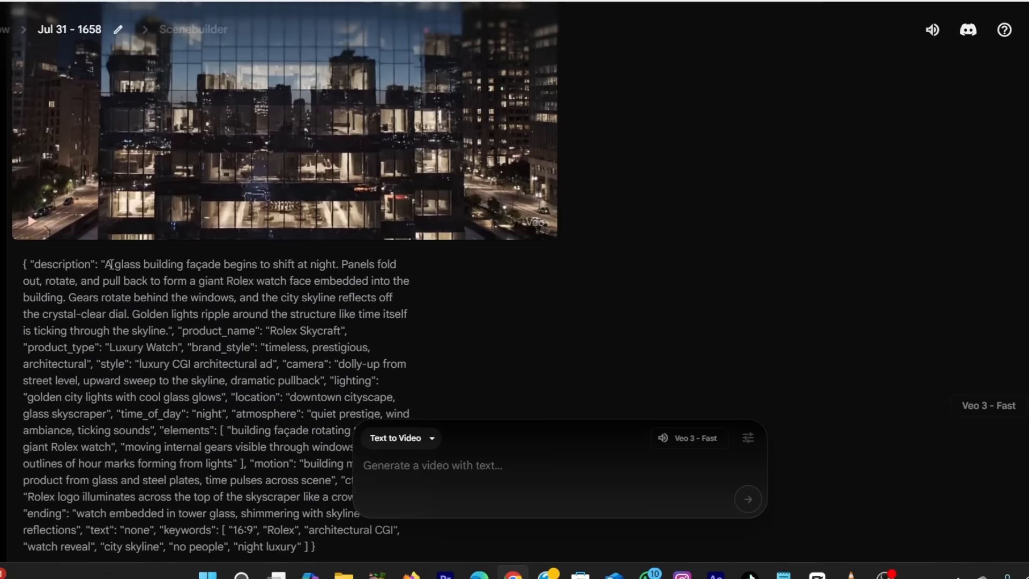
Highlight the Rolex Skycraft video prompt description in Flow.
drag(103, 264, 349, 281)
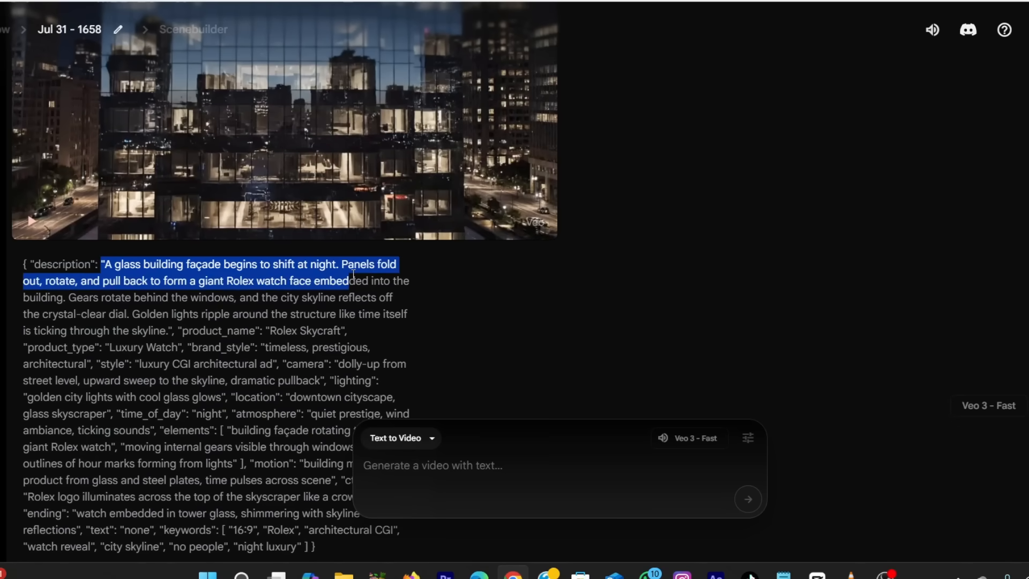
drag(349, 280, 352, 297)
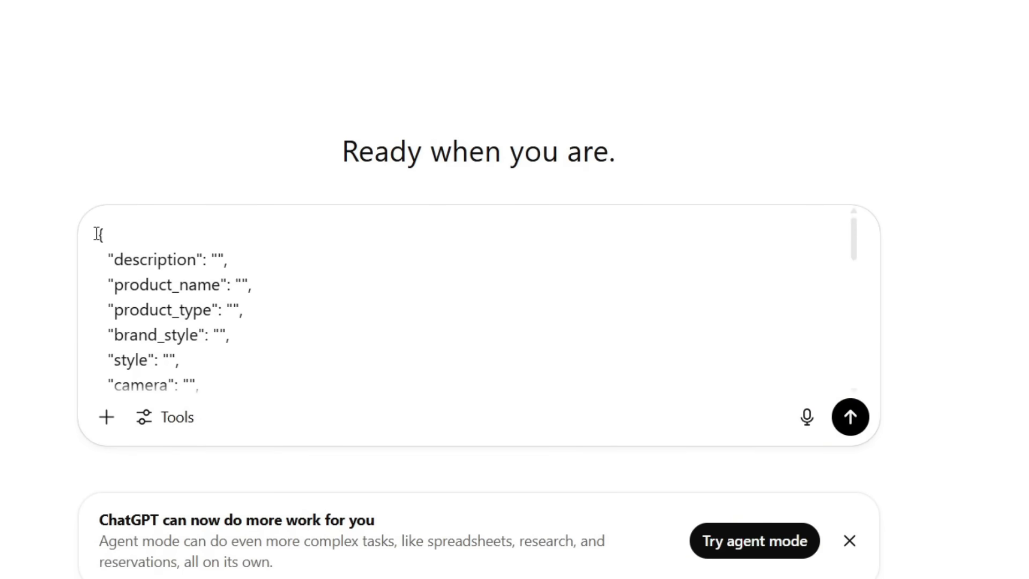
Replace the [insert product here] placeholder with 'Blaze Energy Drink'.
scroll(down, 3)
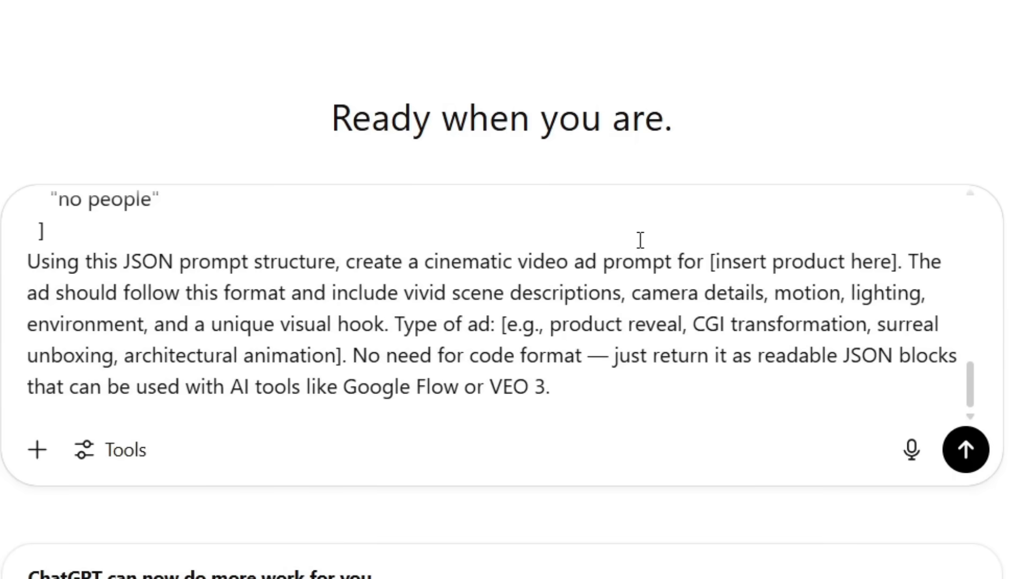
double_click(733, 261)
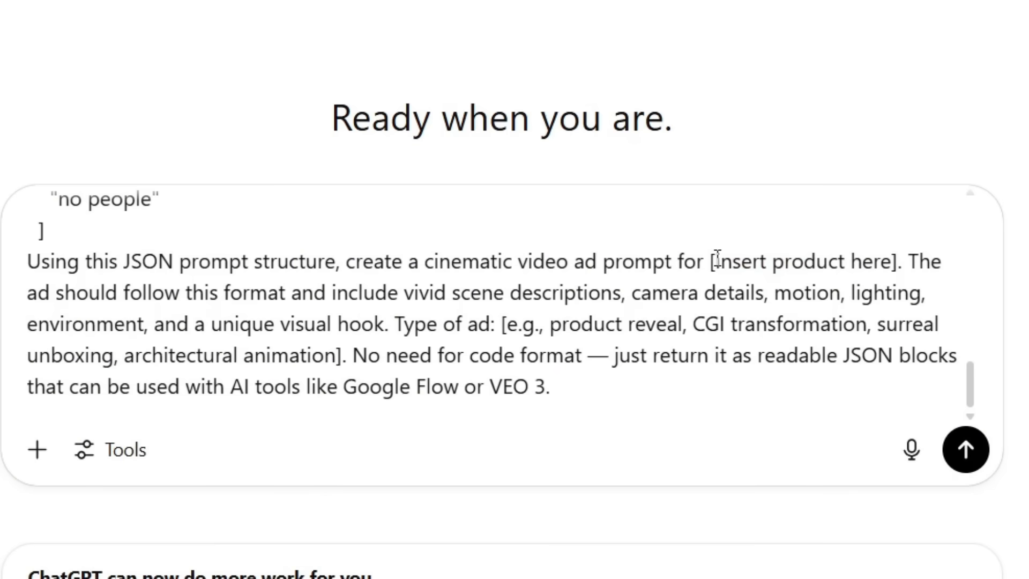
drag(717, 262, 891, 261)
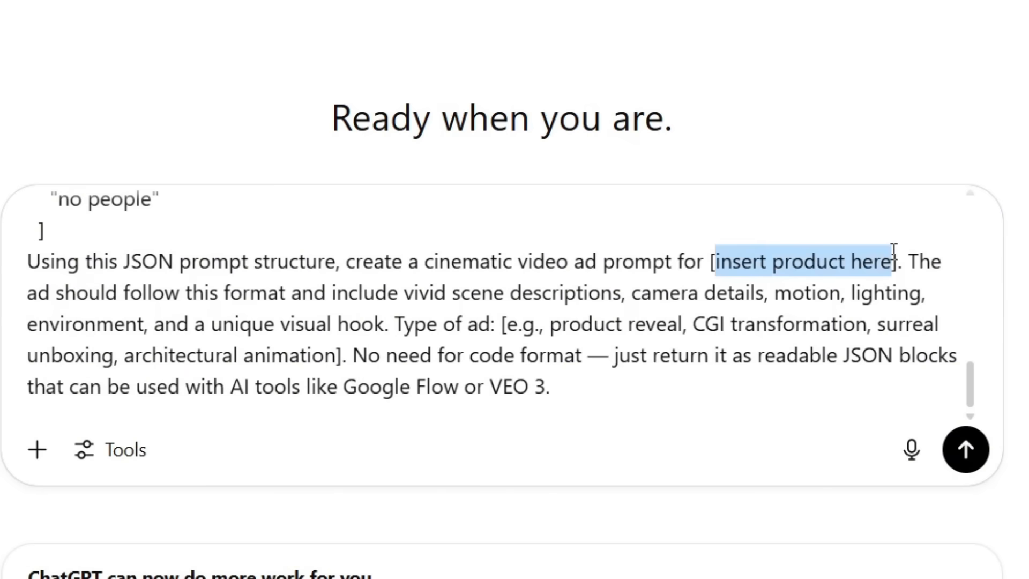
text(Blaze)
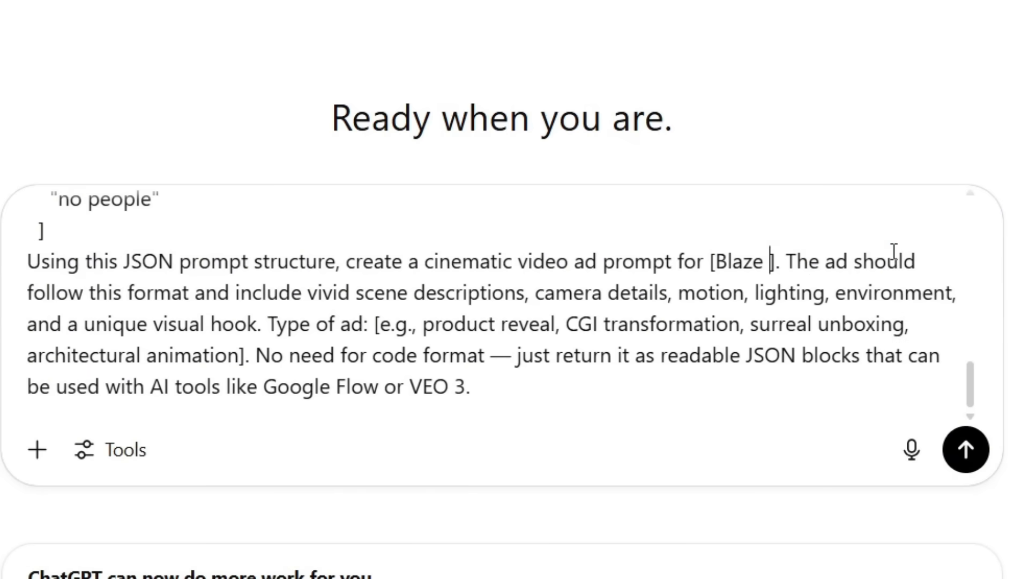
text(Energy)
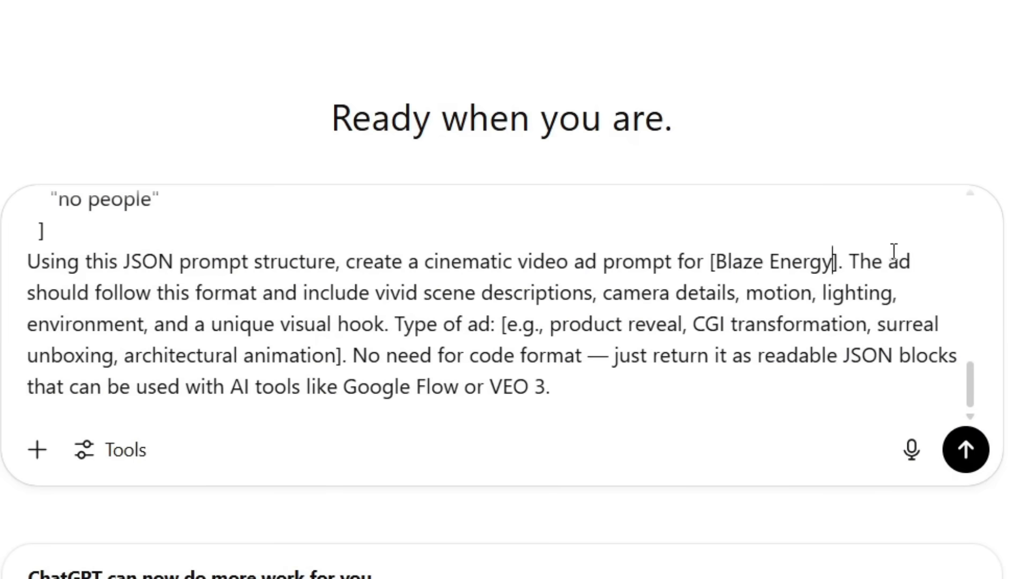
text(Drink)
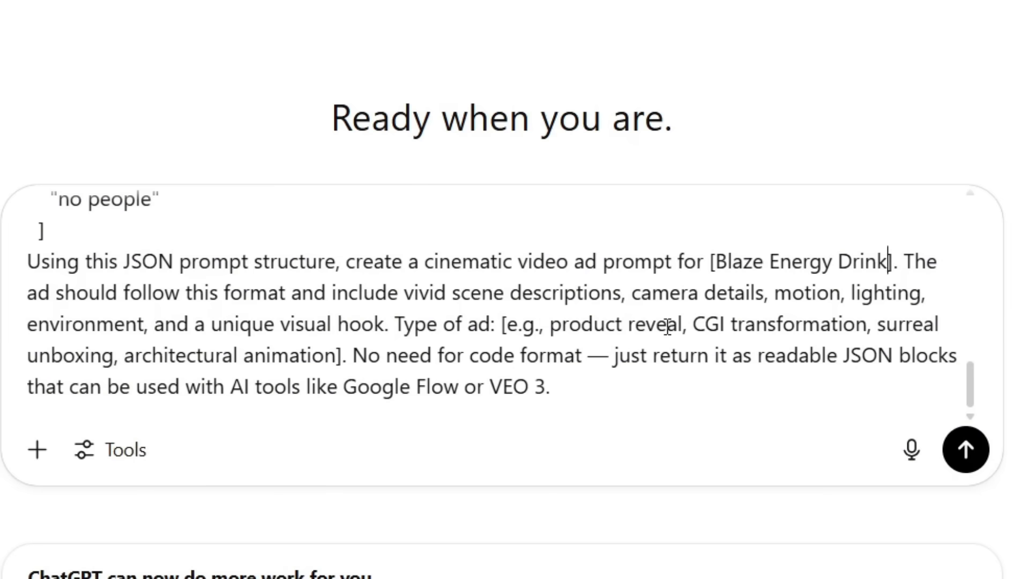
mouse_move(497, 322)
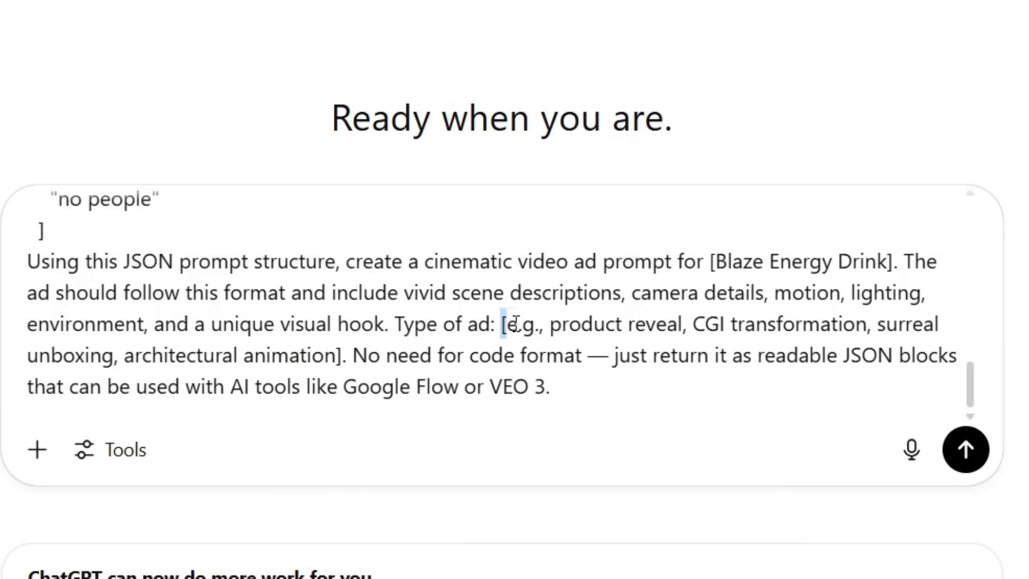
Trim the ad types down to product reveal only and send the request to ChatGPT.
double_click(522, 324)
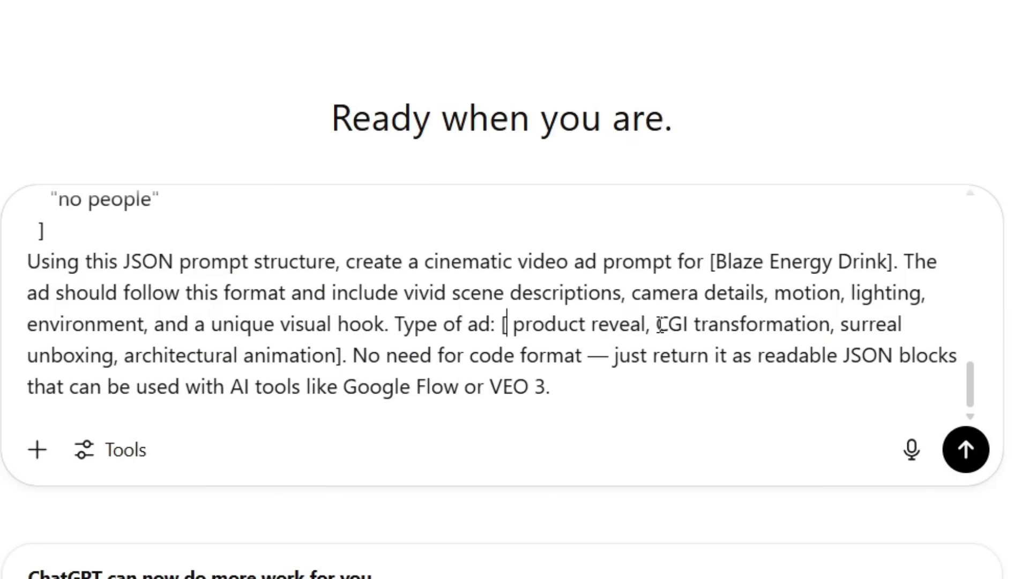
drag(656, 324, 334, 356)
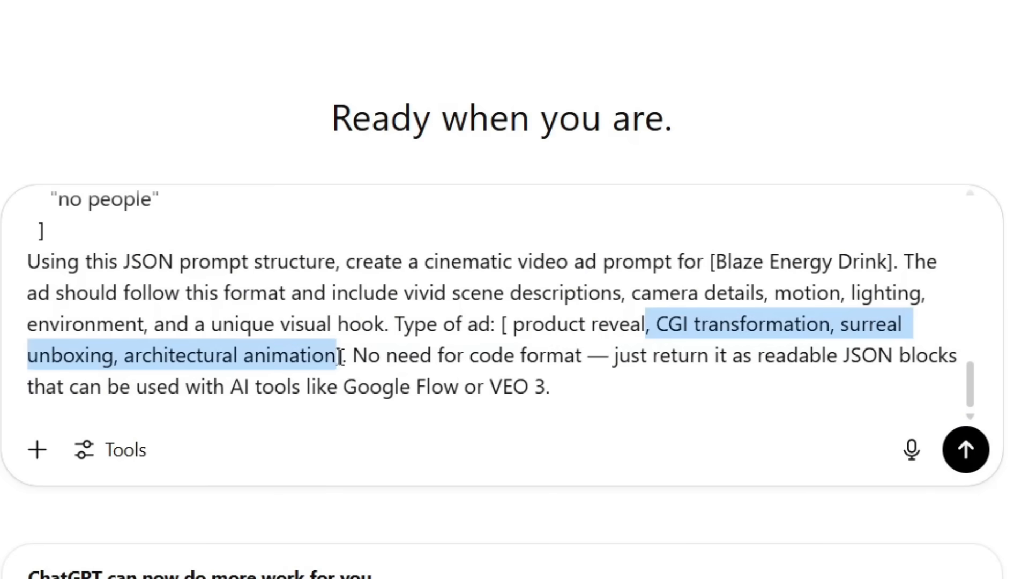
key(Delete)
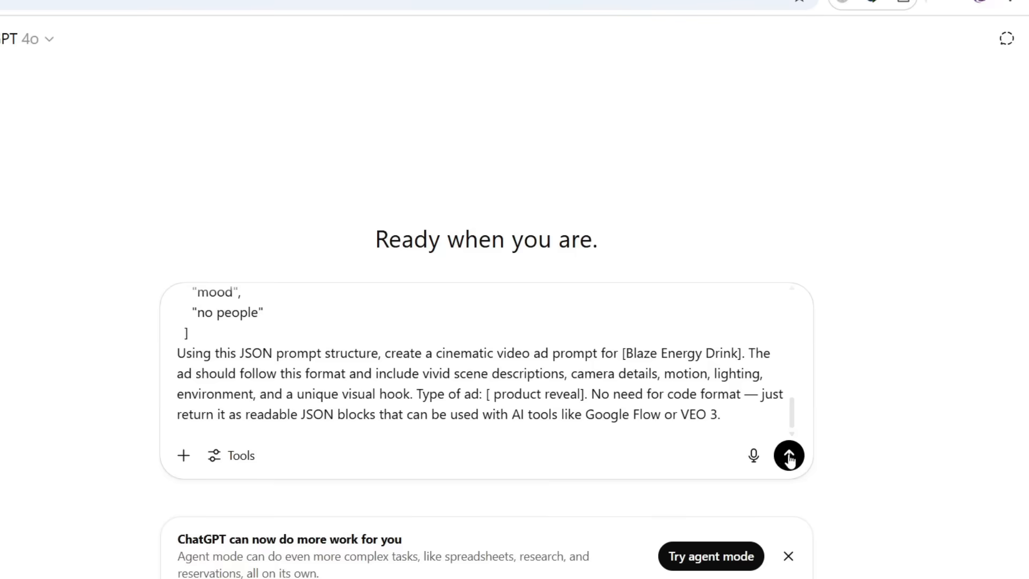
click(789, 454)
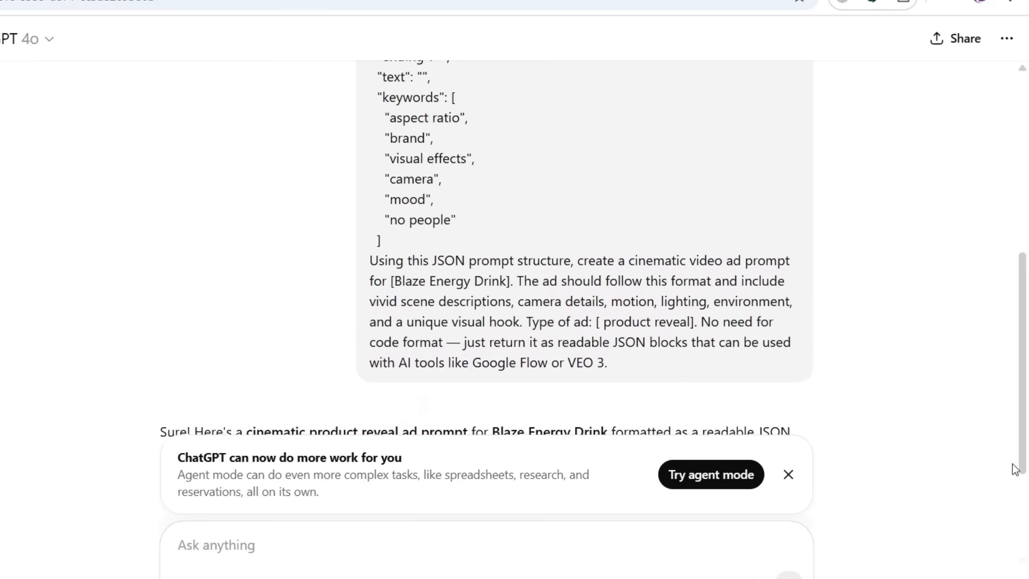
scroll(down, 3)
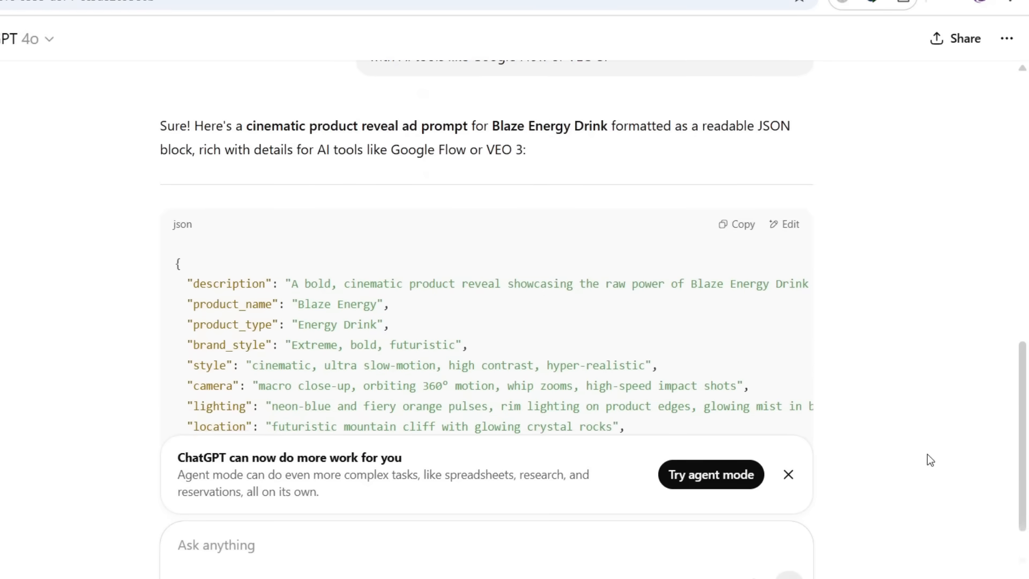